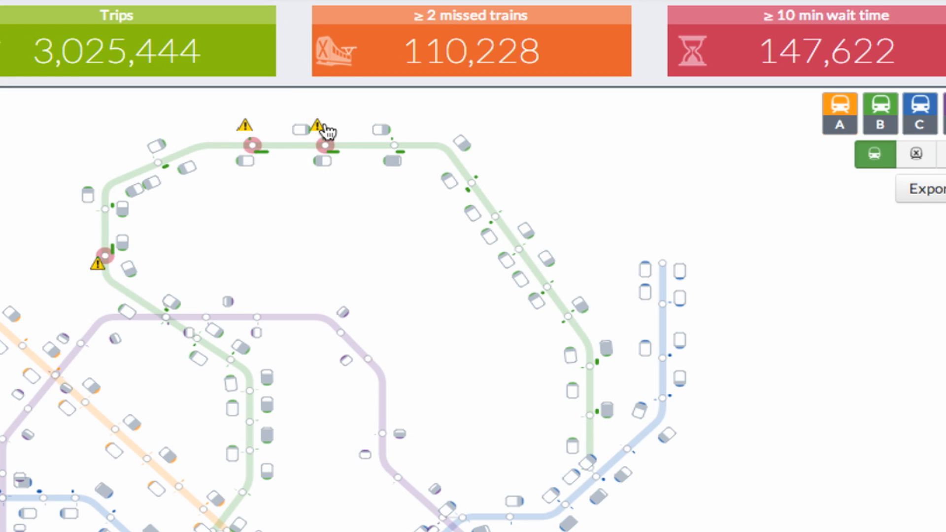
Comment 'System maintenance' on the 07:45 Babylon station occupancy alert.
{"action": "left_click", "coordinate": [319, 127]}
{"action": "type", "text": "System ma"}
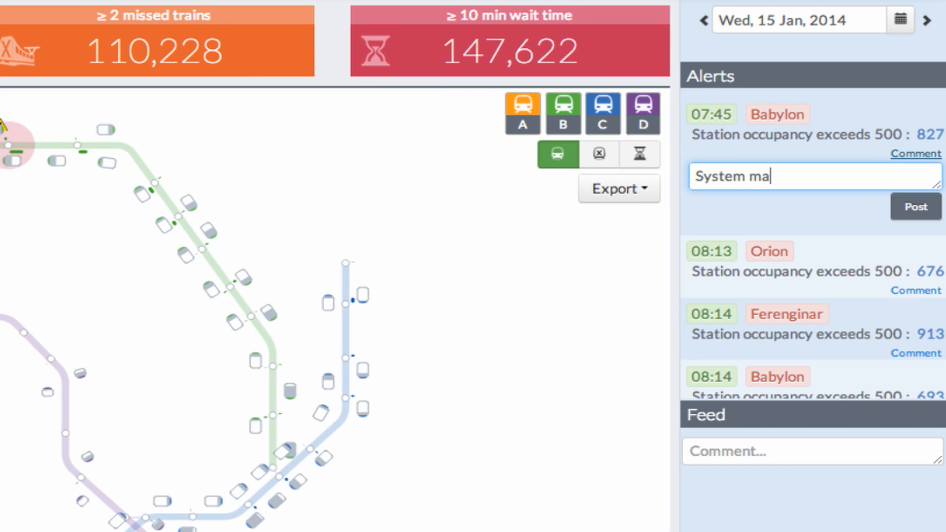
{"action": "type", "text": "intenance"}
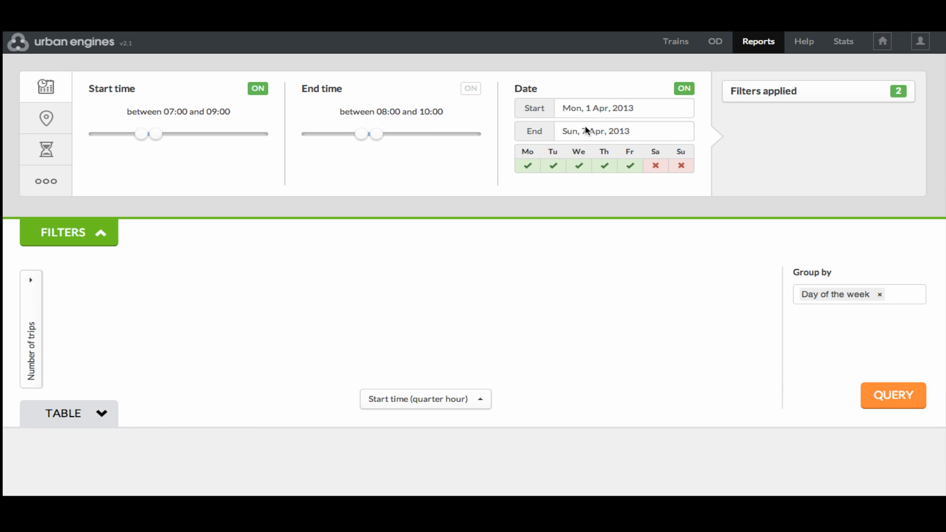
Set the report end date to 30 April 2013, open location filters, and group by Weather.
{"action": "left_click", "coordinate": [622, 131]}
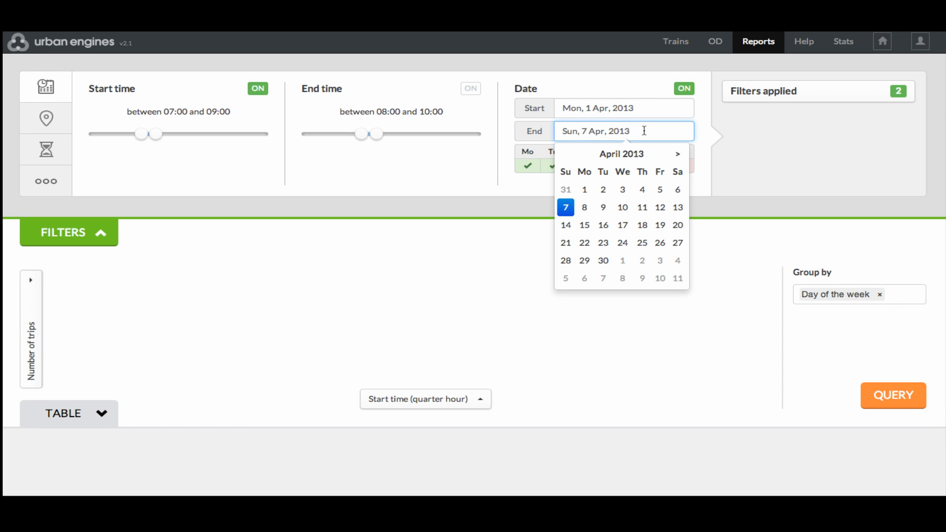
{"action": "left_click", "coordinate": [602, 260]}
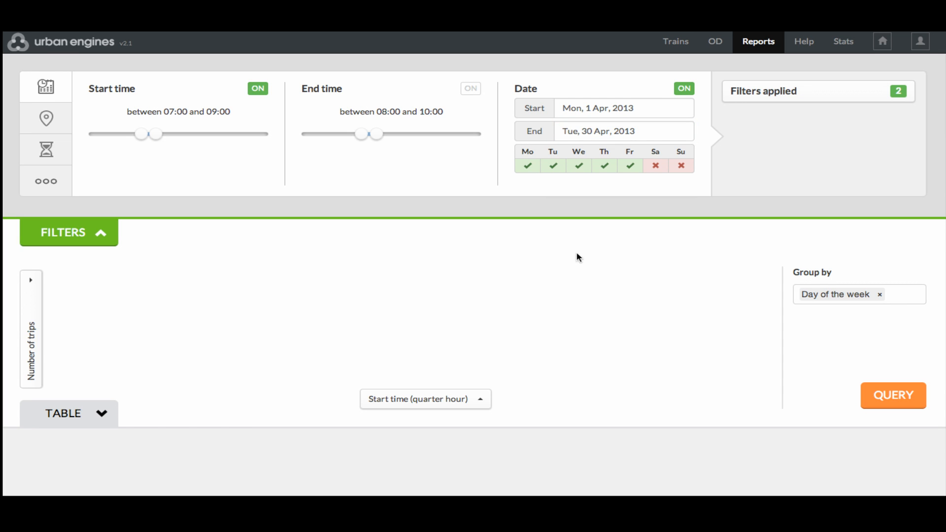
{"action": "left_click", "coordinate": [46, 118]}
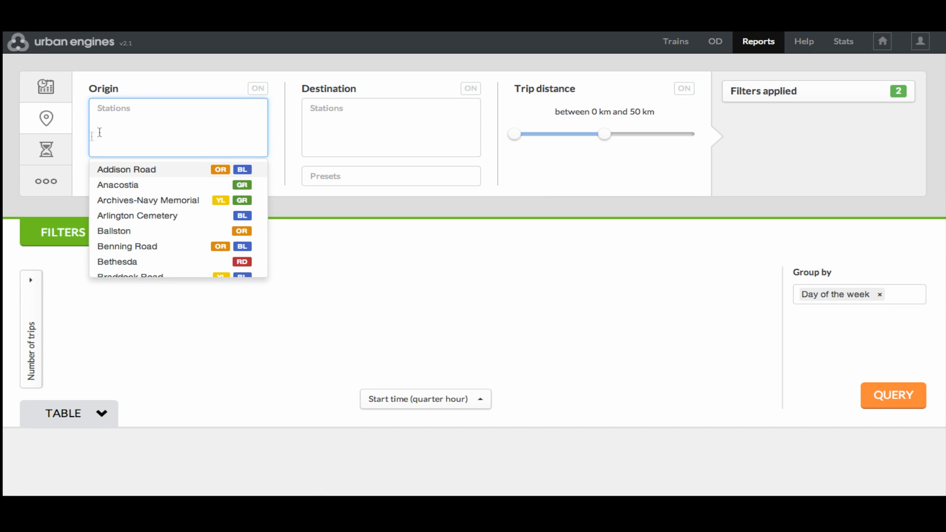
{"action": "left_click", "coordinate": [45, 149]}
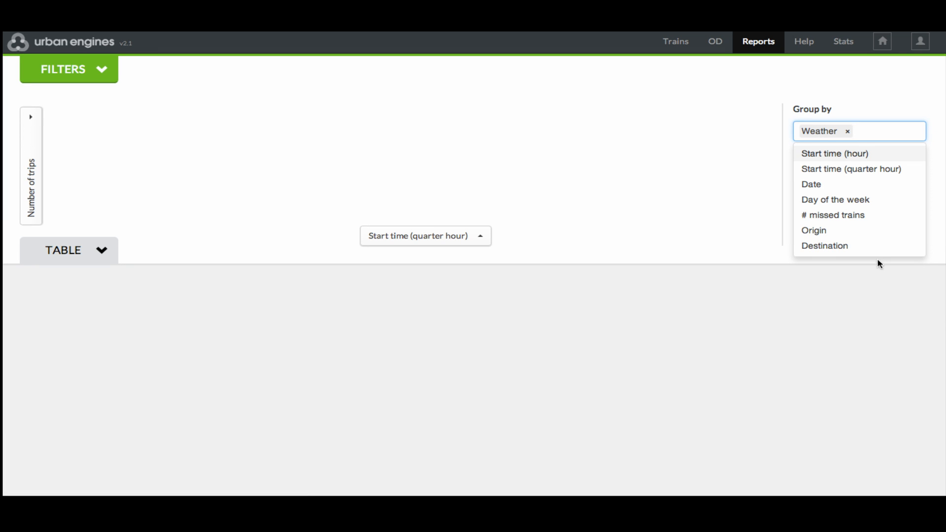
{"action": "left_click", "coordinate": [893, 232]}
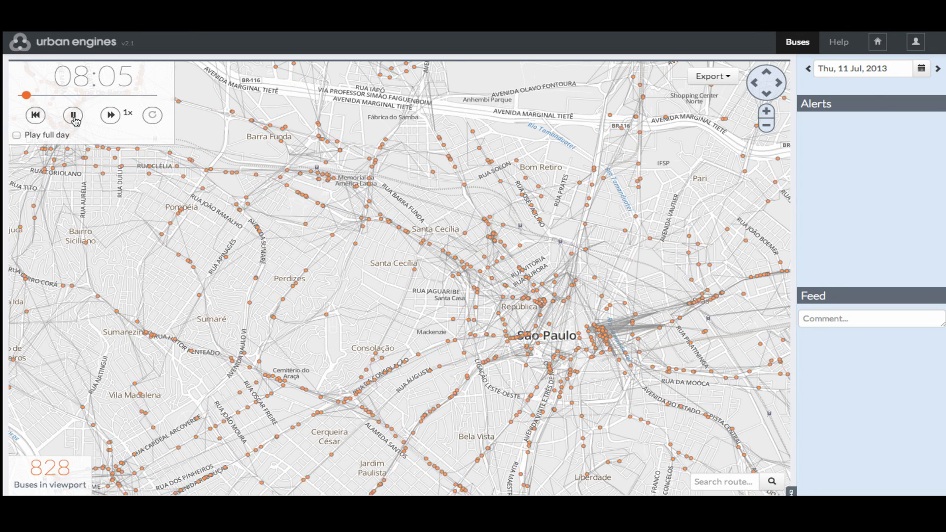
Pause the São Paulo bus playback to move on to the riders map.
{"action": "left_click", "coordinate": [851, 42]}
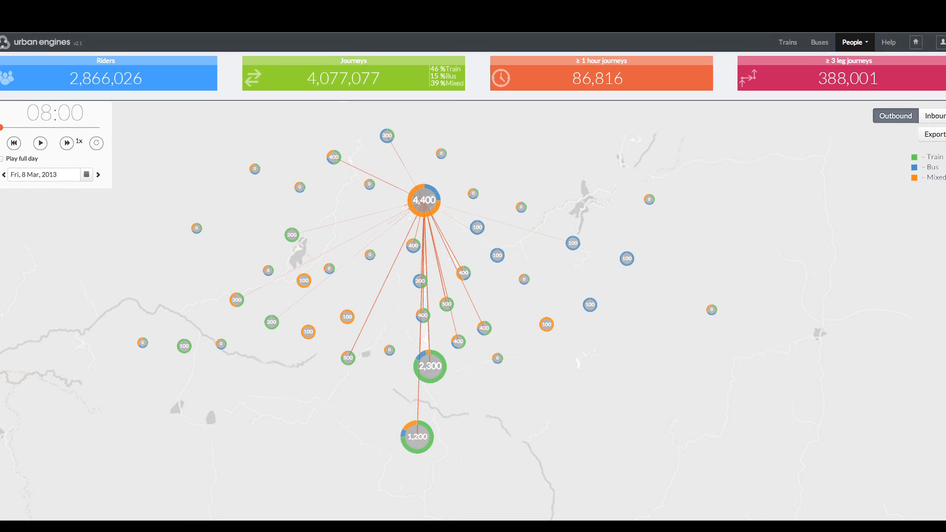